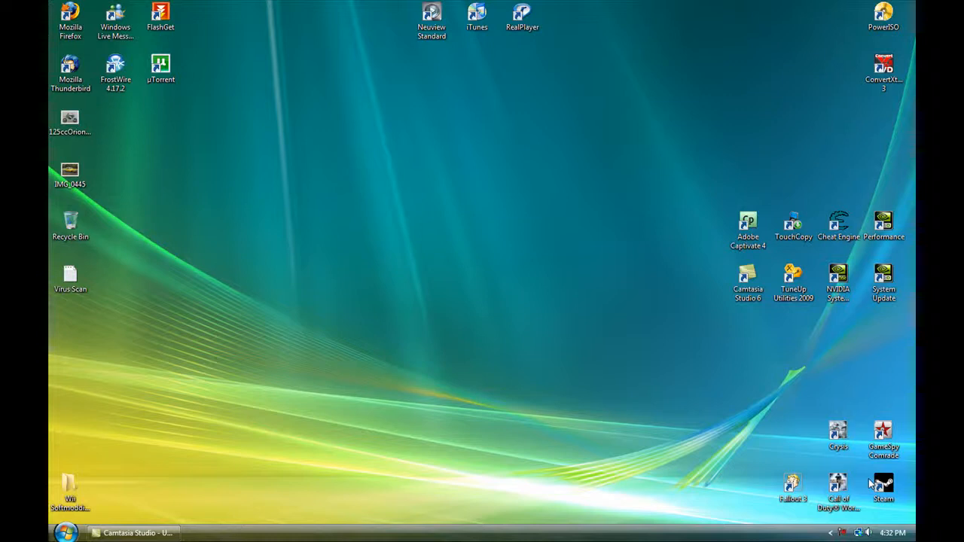
mouse_move(804, 474)
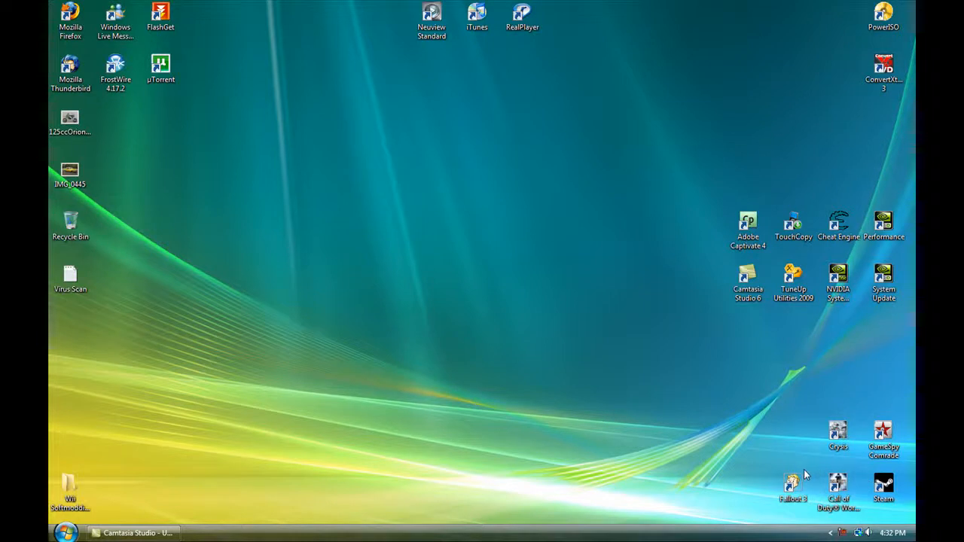
mouse_move(244, 476)
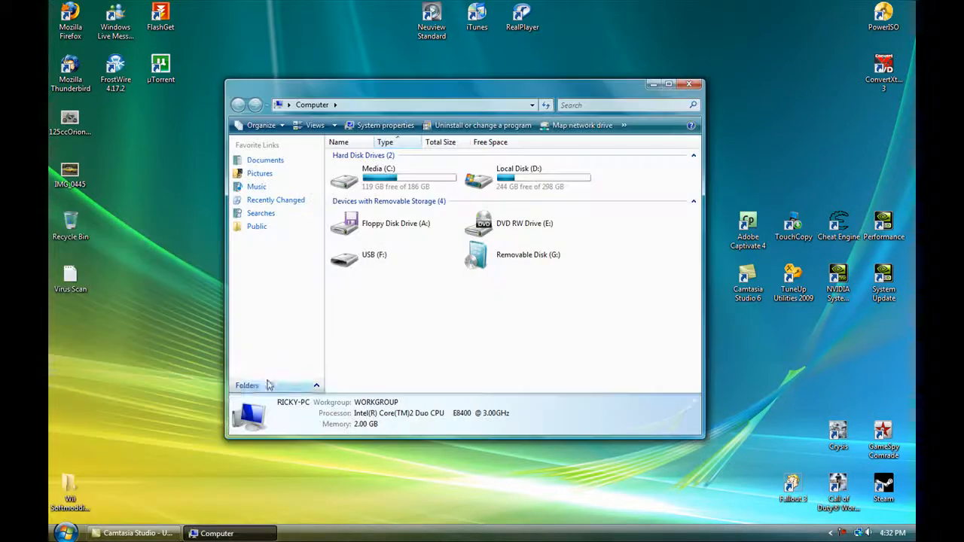
mouse_move(401, 304)
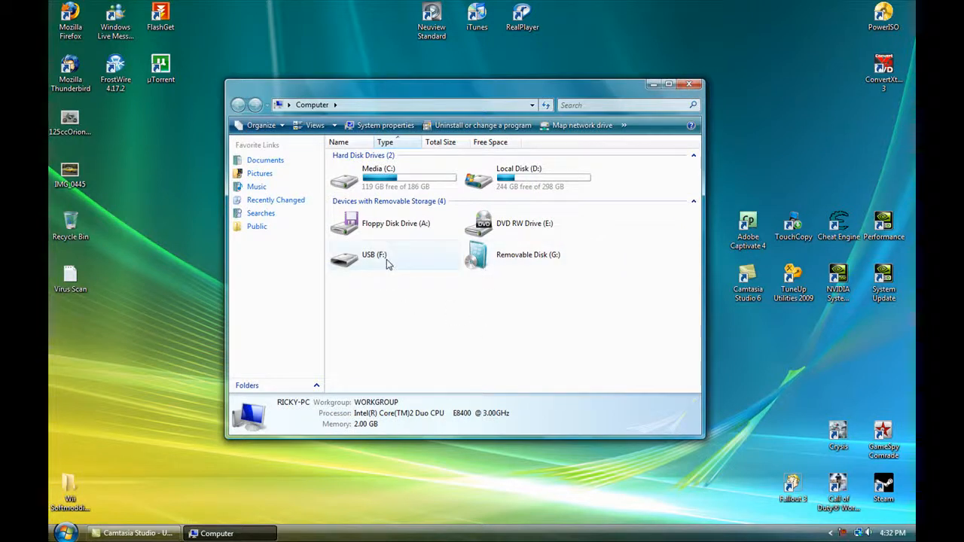
Toggle 'Stop retesting this device' for USB (F:) under ReadyBoost and apply it
right_click(388, 263)
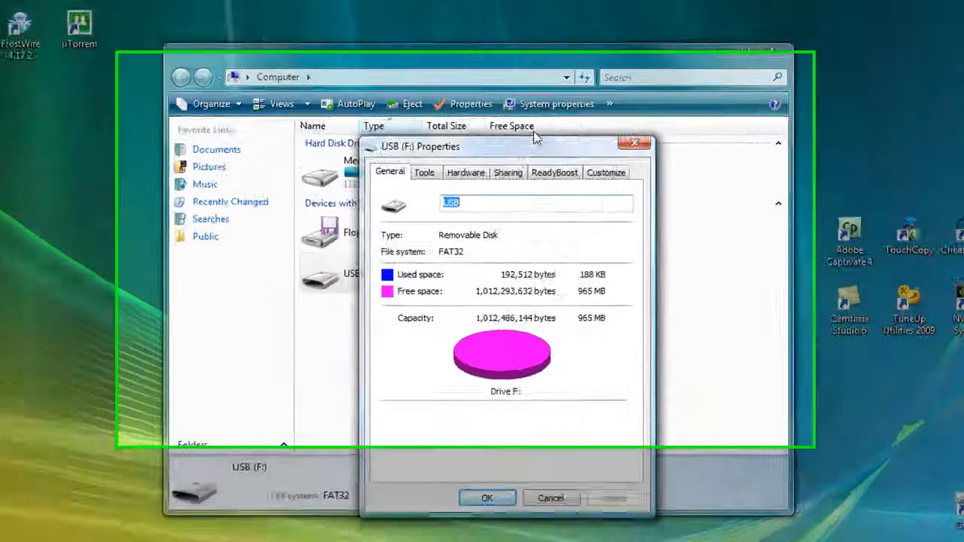
click(554, 172)
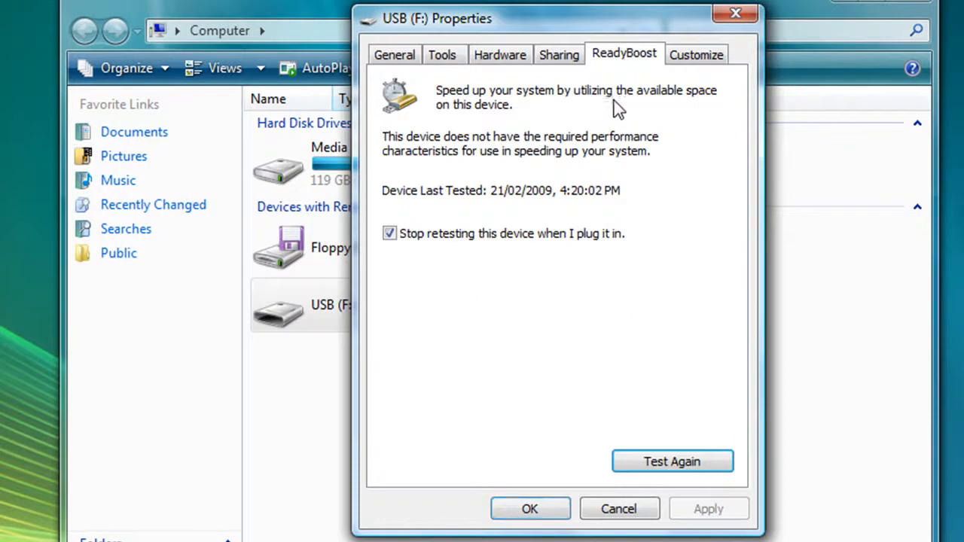
click(388, 233)
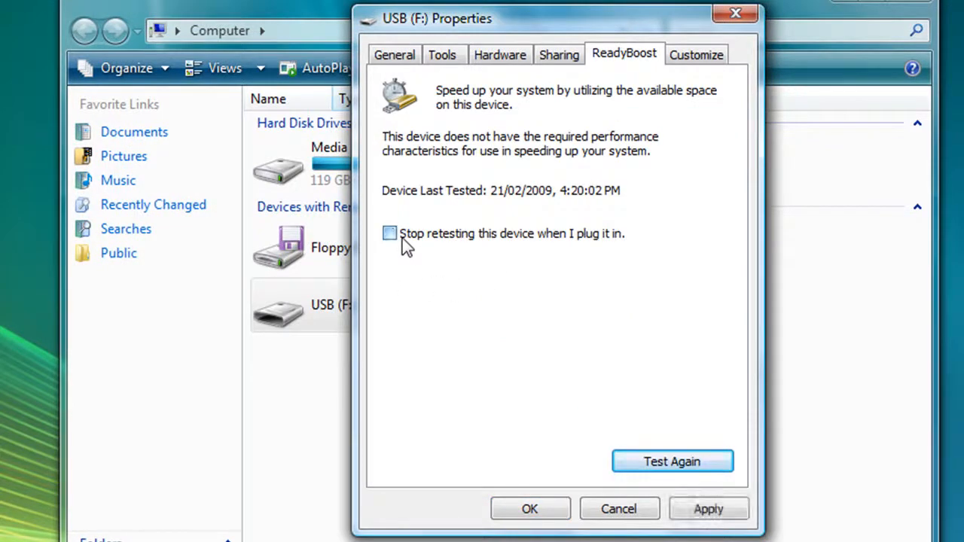
click(389, 233)
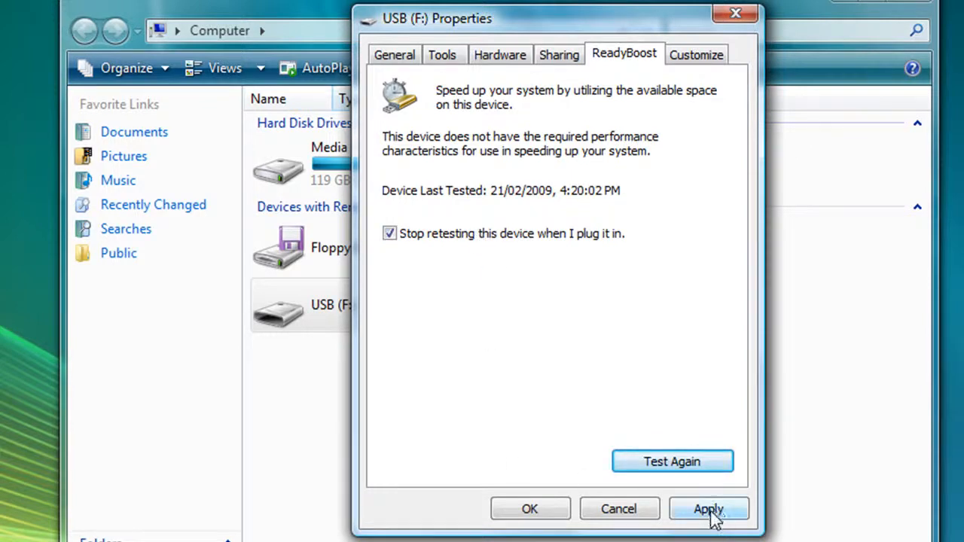
click(708, 509)
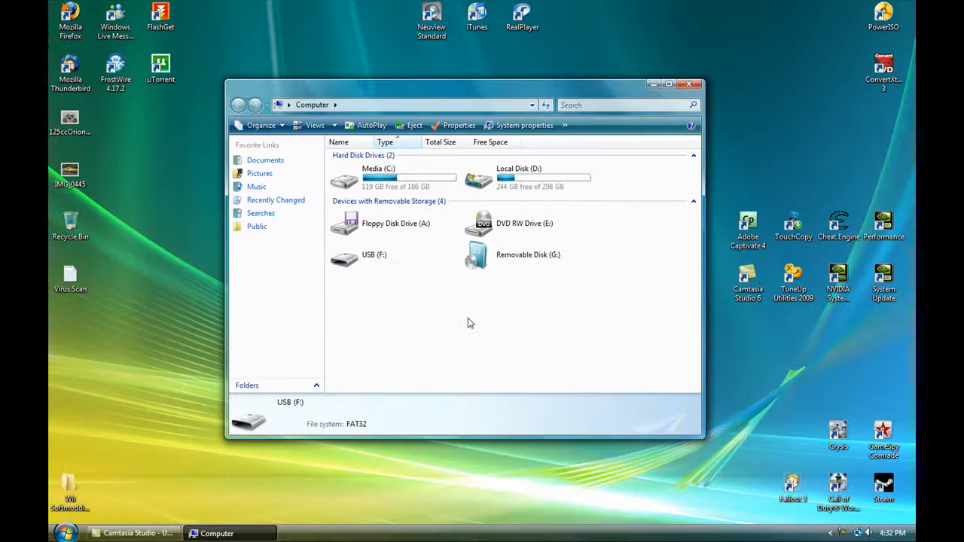
Close the Computer window, leaving only the desktop
click(688, 84)
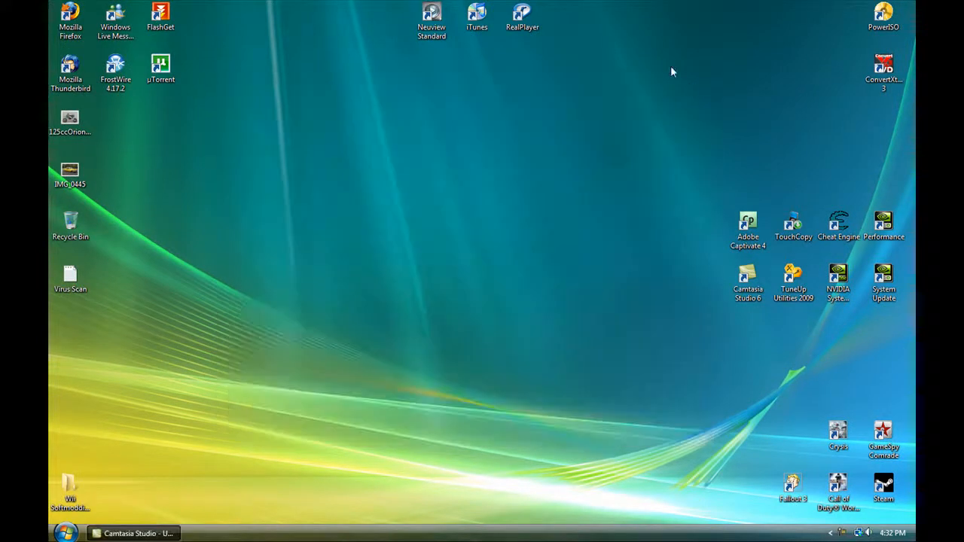
mouse_move(625, 91)
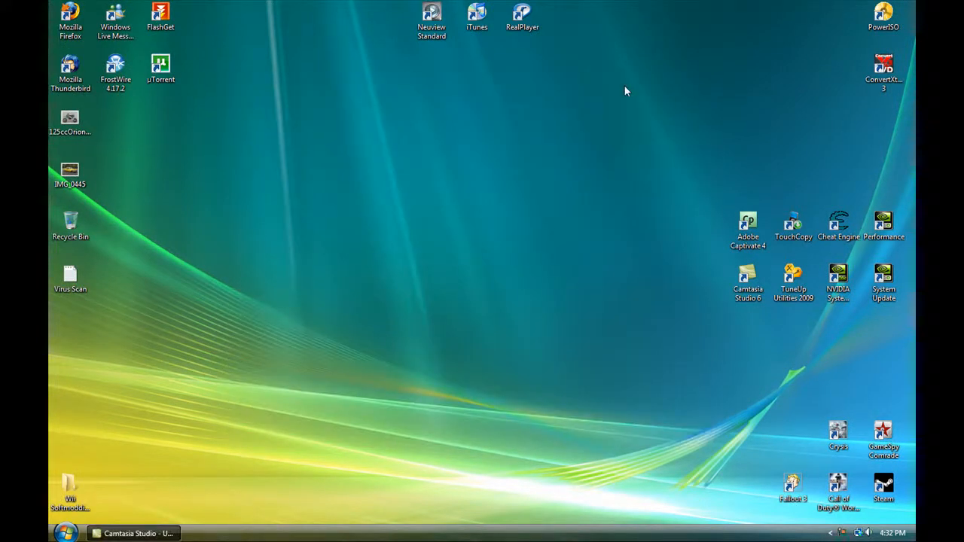
mouse_move(247, 313)
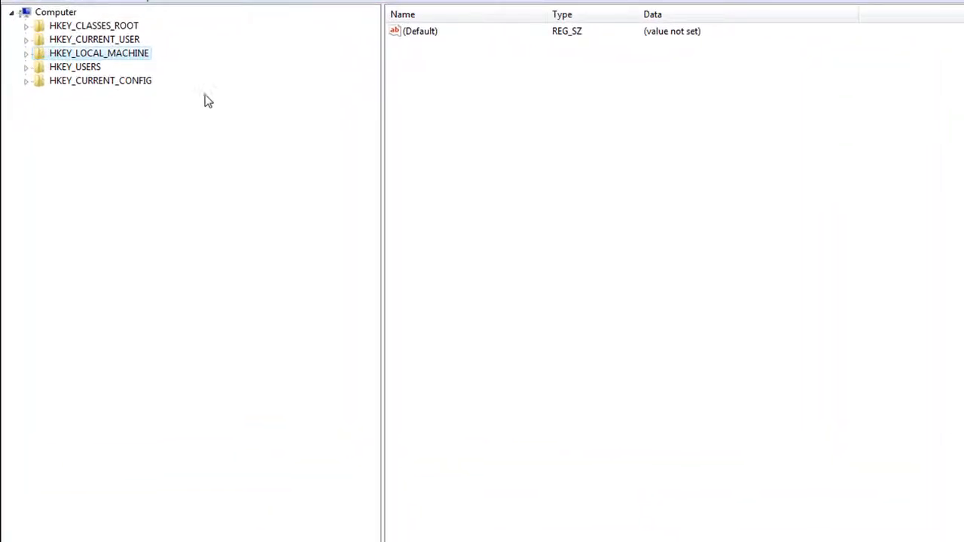
mouse_move(28, 61)
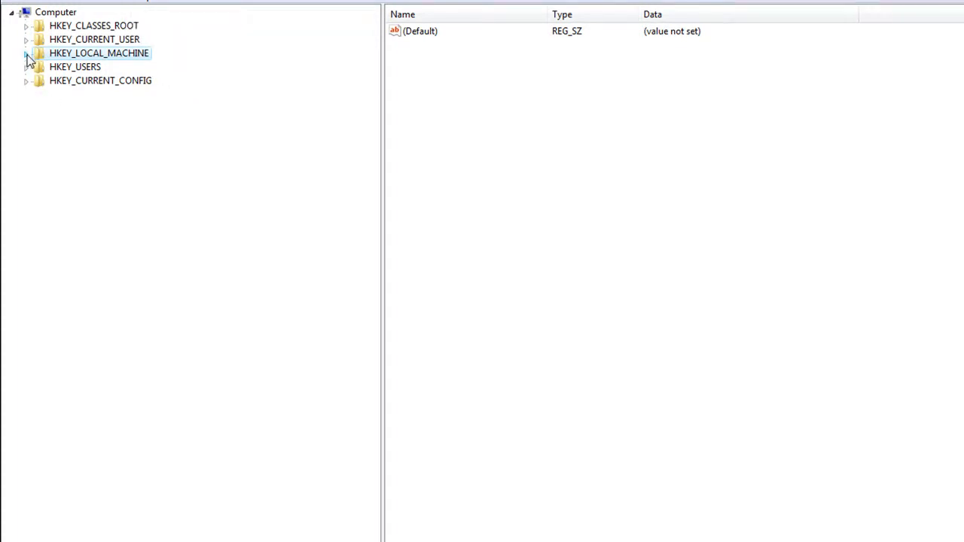
Expand HKEY_LOCAL_MACHINE\SOFTWARE\Microsoft and scroll down to the Windows NT key
click(26, 53)
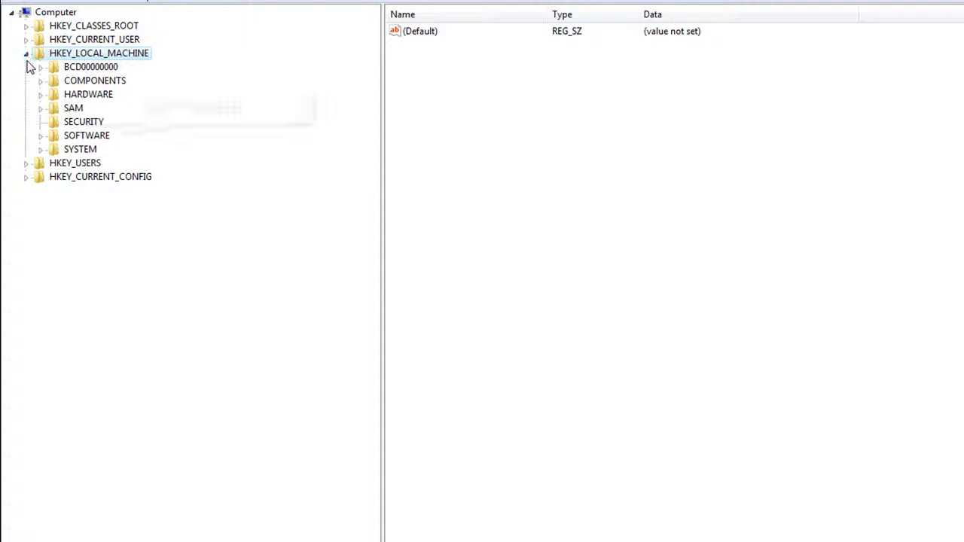
click(39, 136)
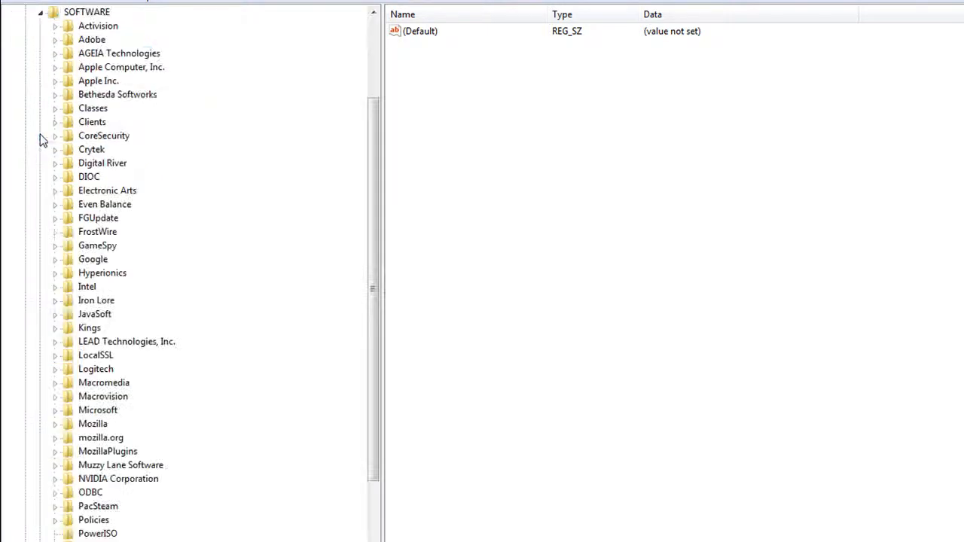
scroll(down, 3)
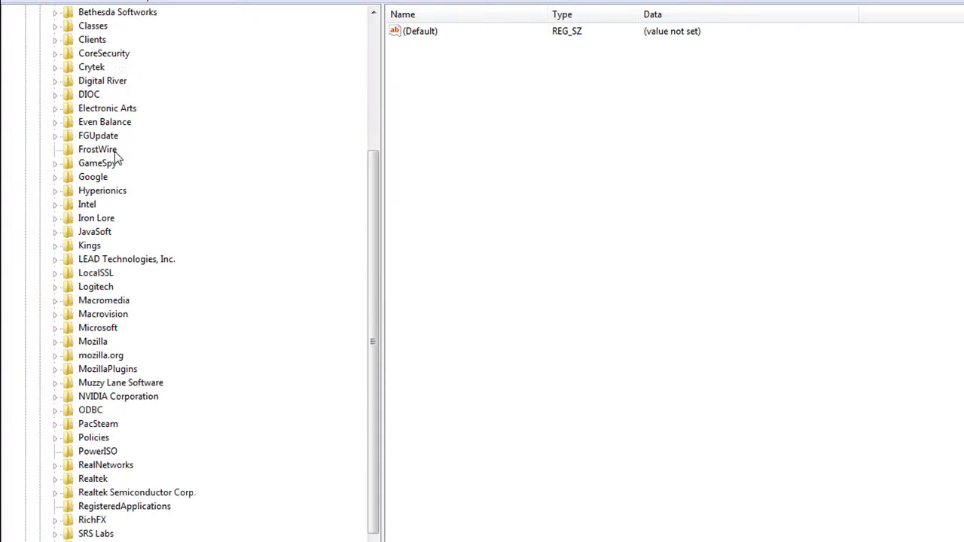
scroll(down, 3)
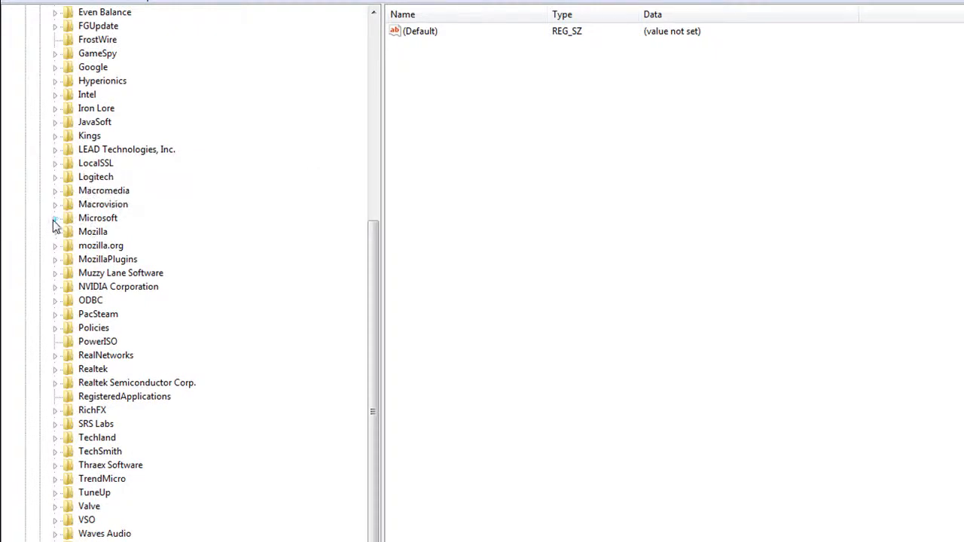
click(54, 217)
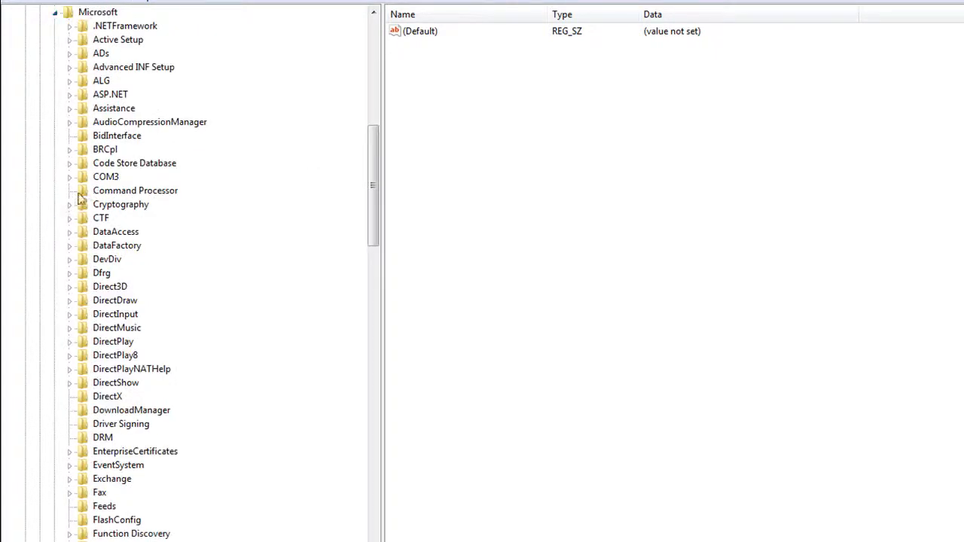
scroll(down, 3)
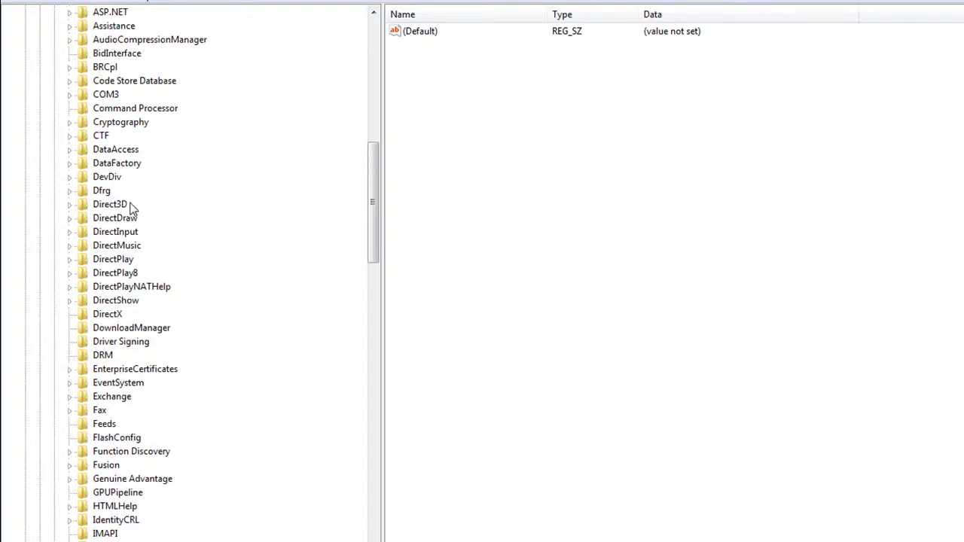
scroll(down, 3)
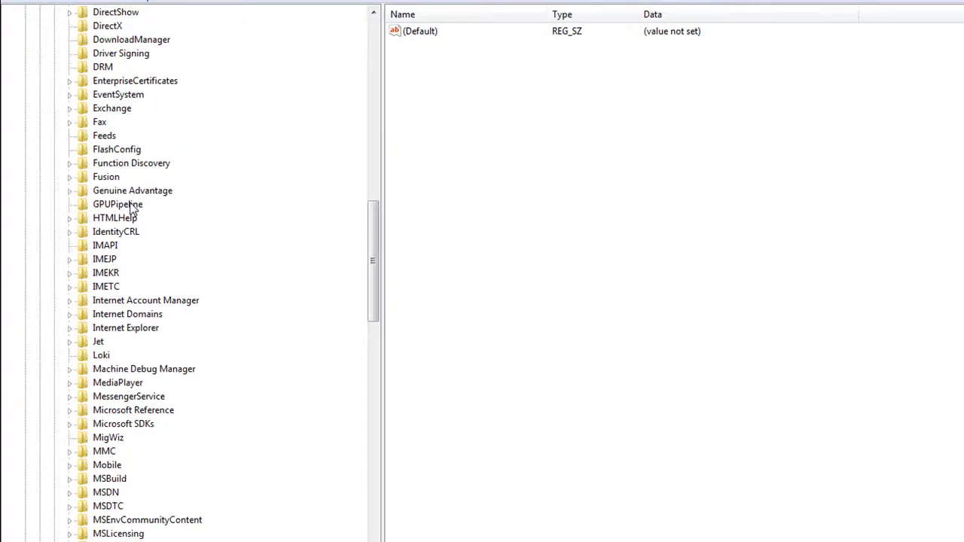
scroll(down, 3)
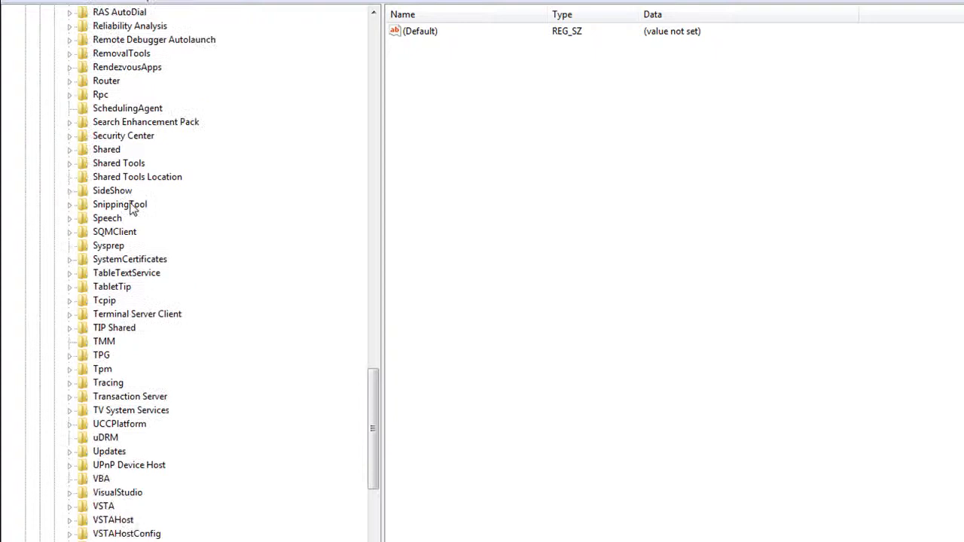
scroll(down, 3)
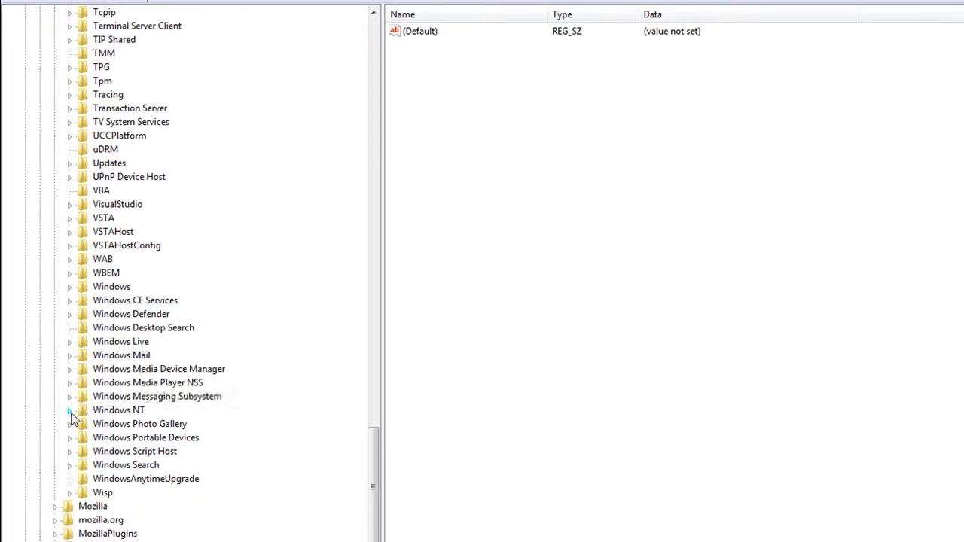
Expand Windows NT\CurrentVersion\EMDMgmt and show its values and device subkeys
click(69, 410)
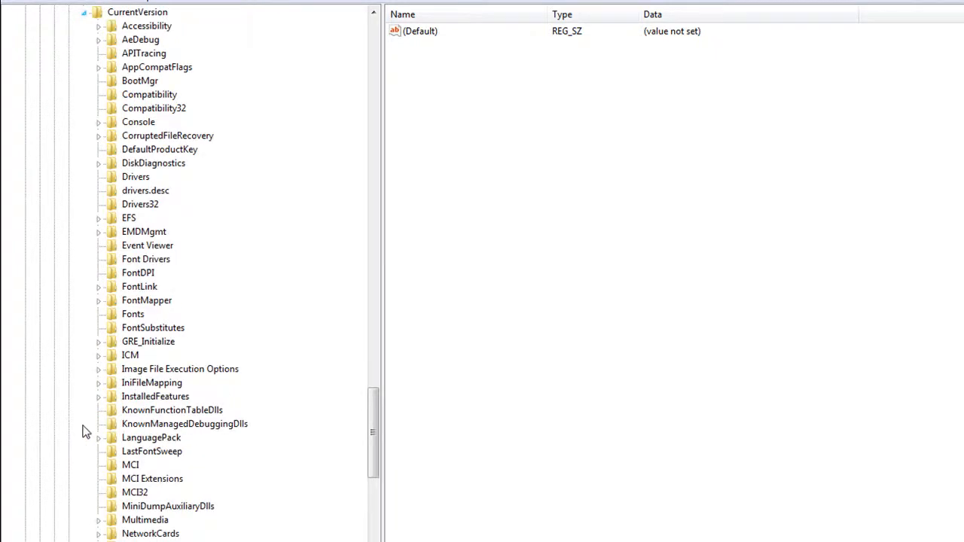
mouse_move(133, 287)
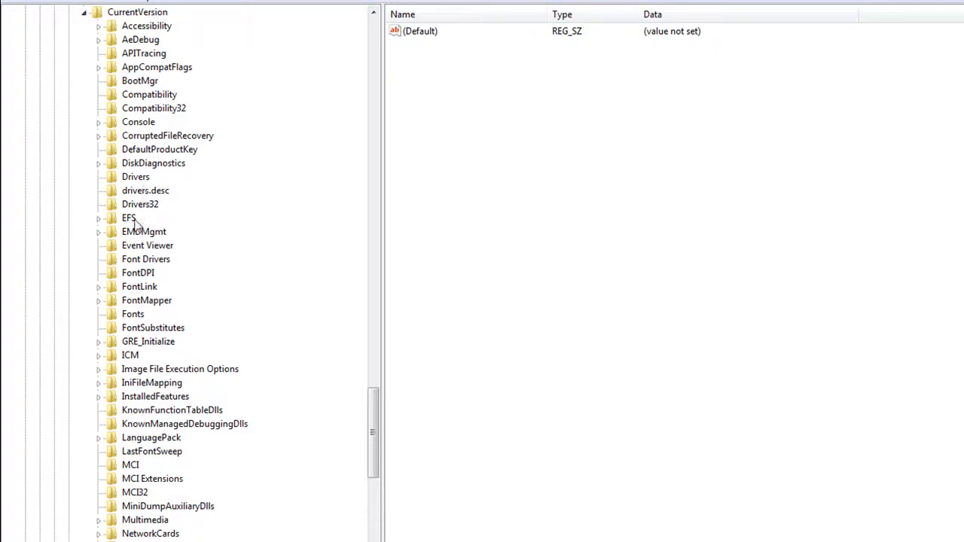
mouse_move(144, 232)
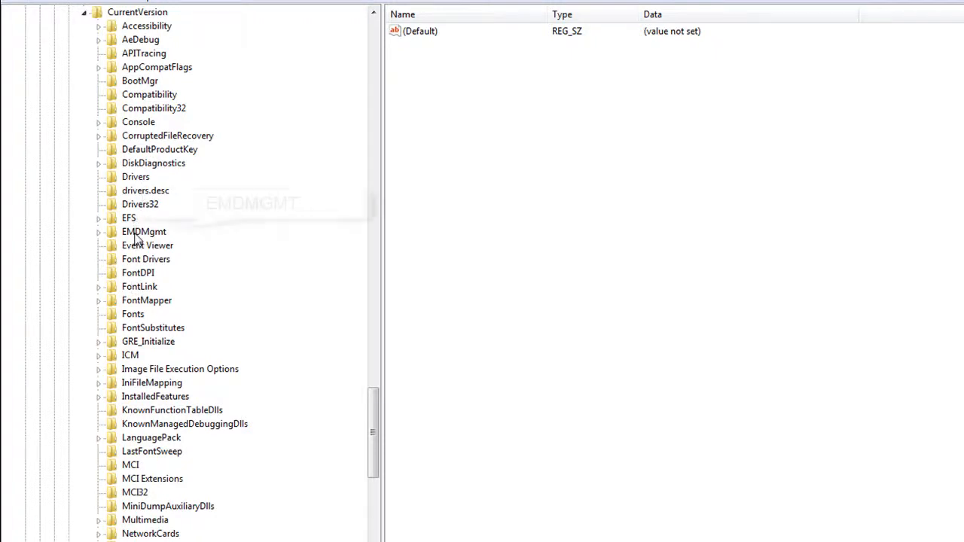
click(143, 232)
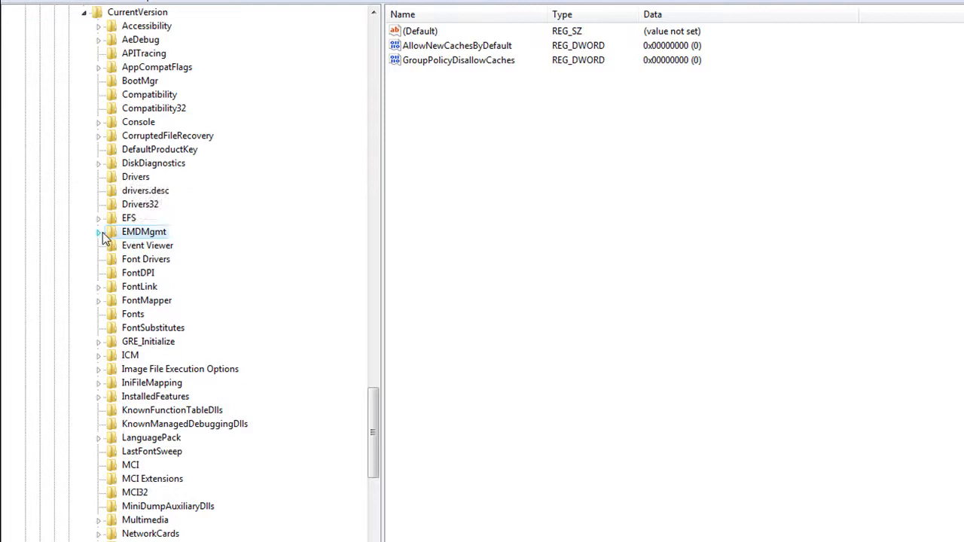
click(99, 232)
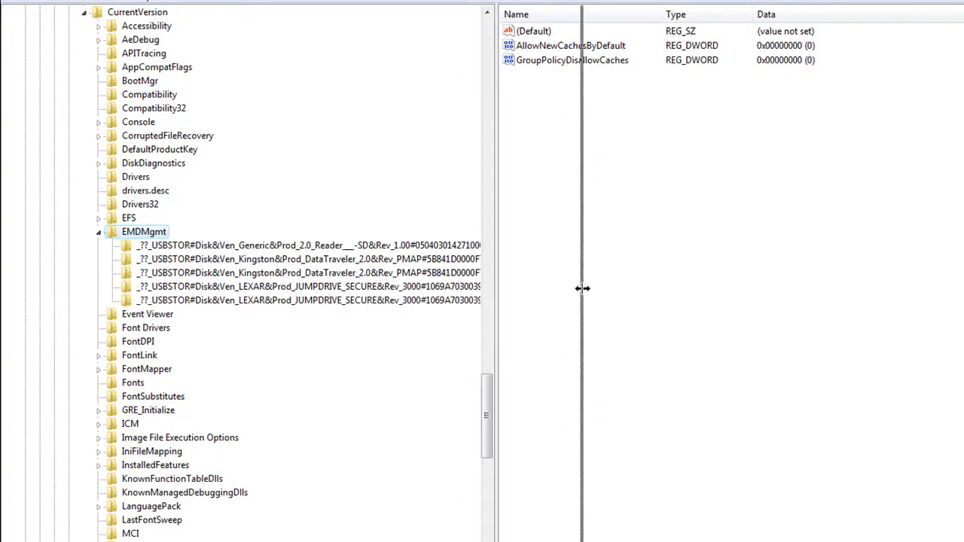
drag(581, 289, 620, 299)
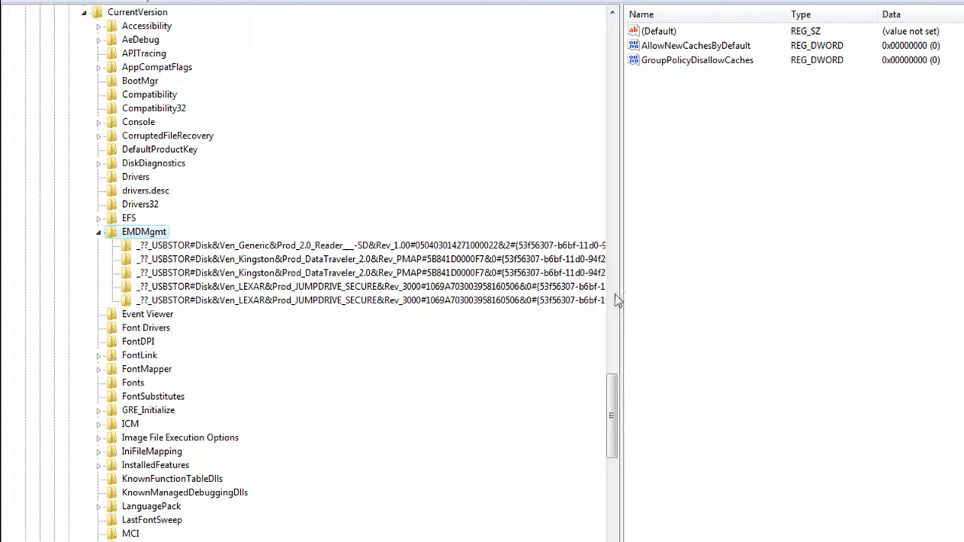
mouse_move(309, 244)
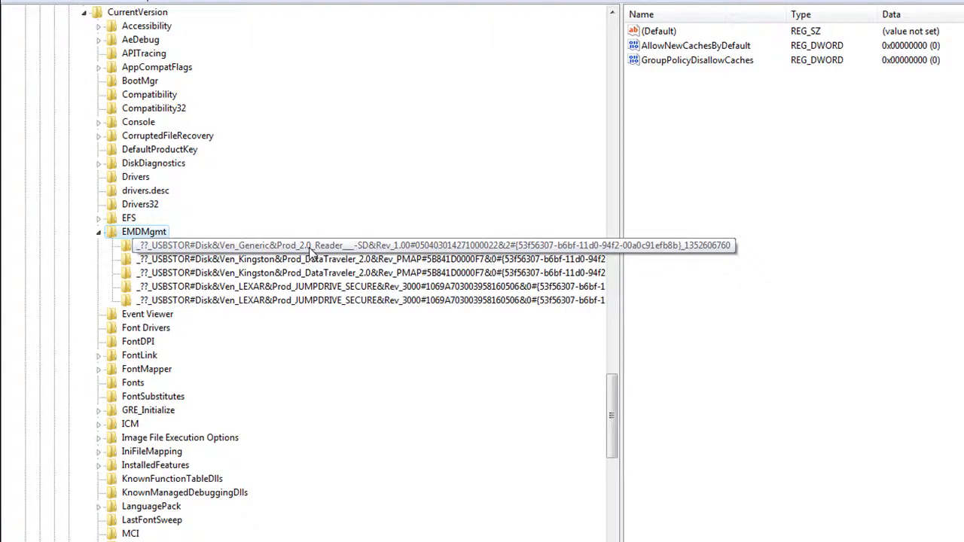
mouse_move(347, 250)
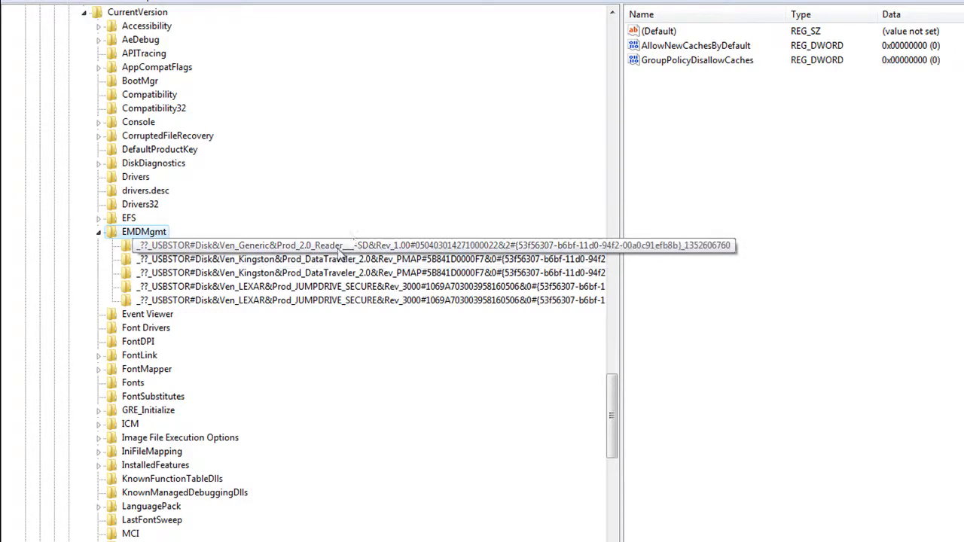
mouse_move(334, 286)
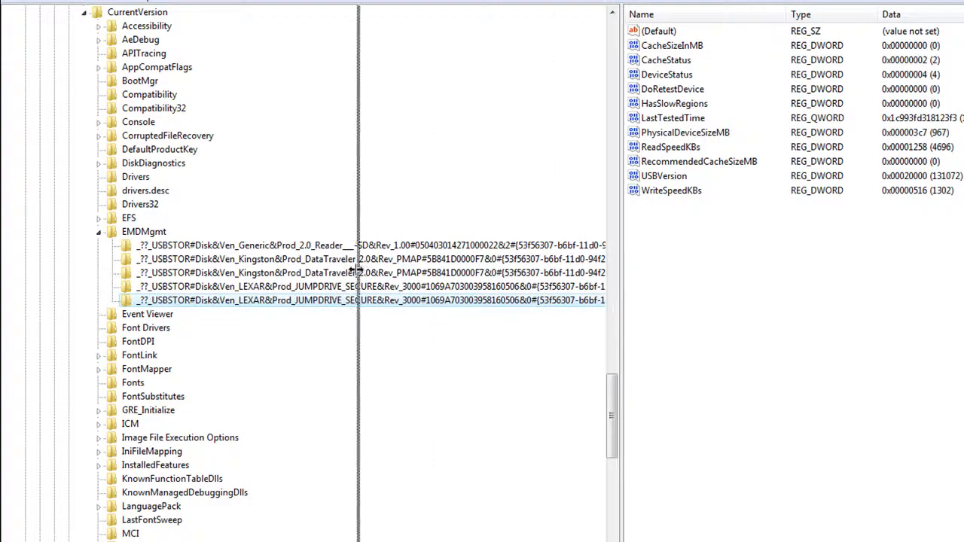
Widen the values pane and change the Lexar JumpDrive's DeviceStatus from 4 to 2
drag(359, 274, 263, 274)
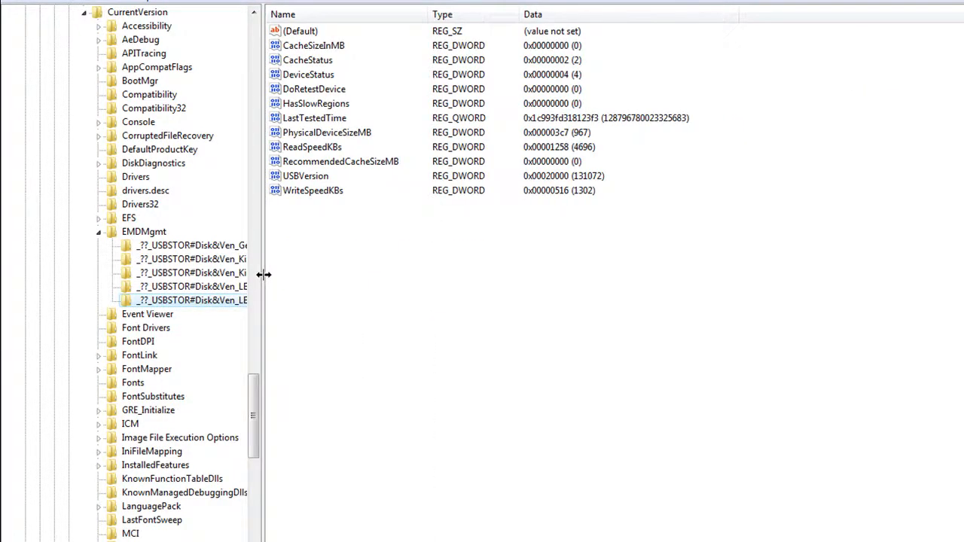
mouse_move(277, 293)
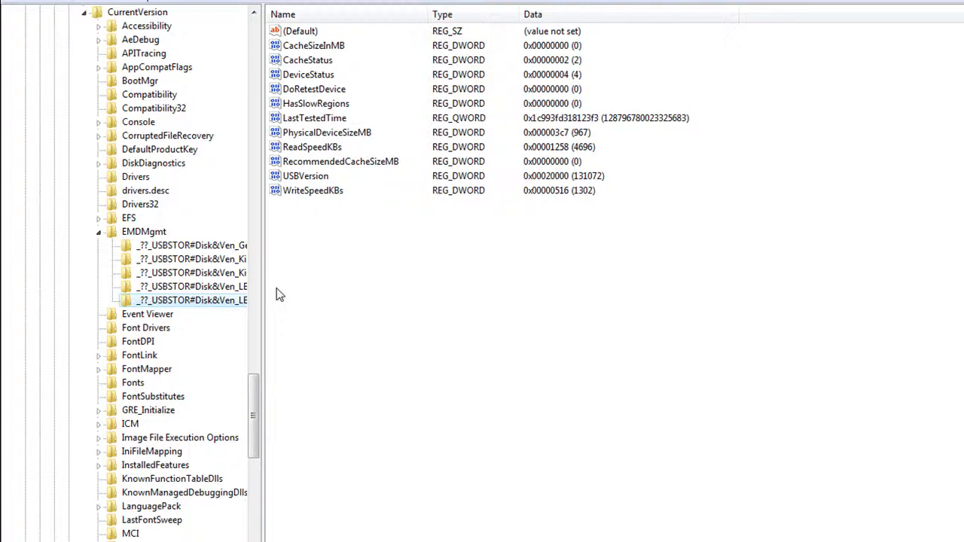
mouse_move(283, 298)
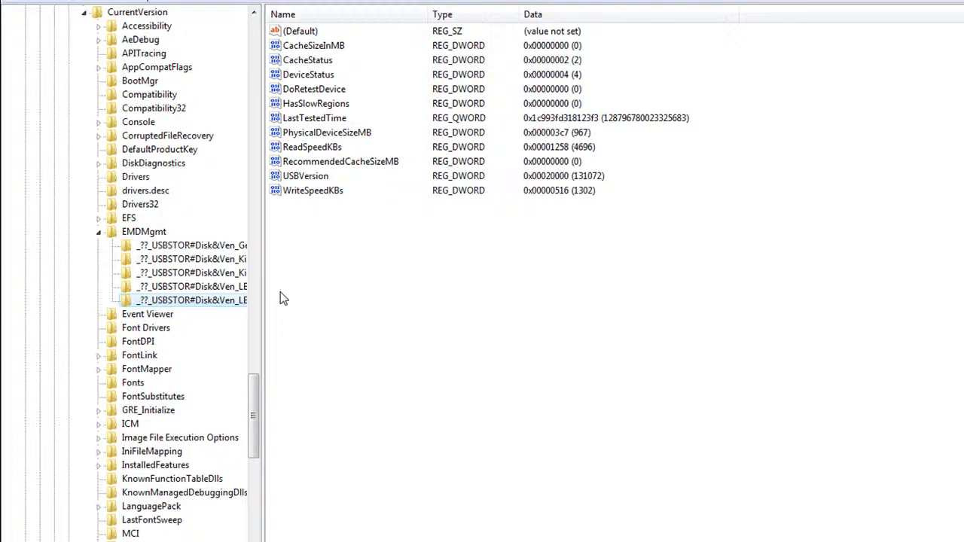
mouse_move(310, 274)
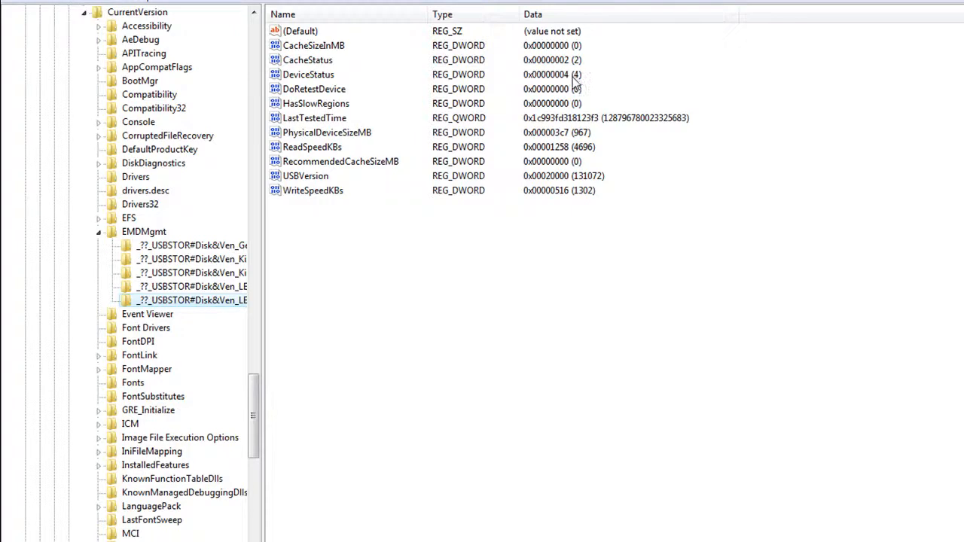
click(307, 74)
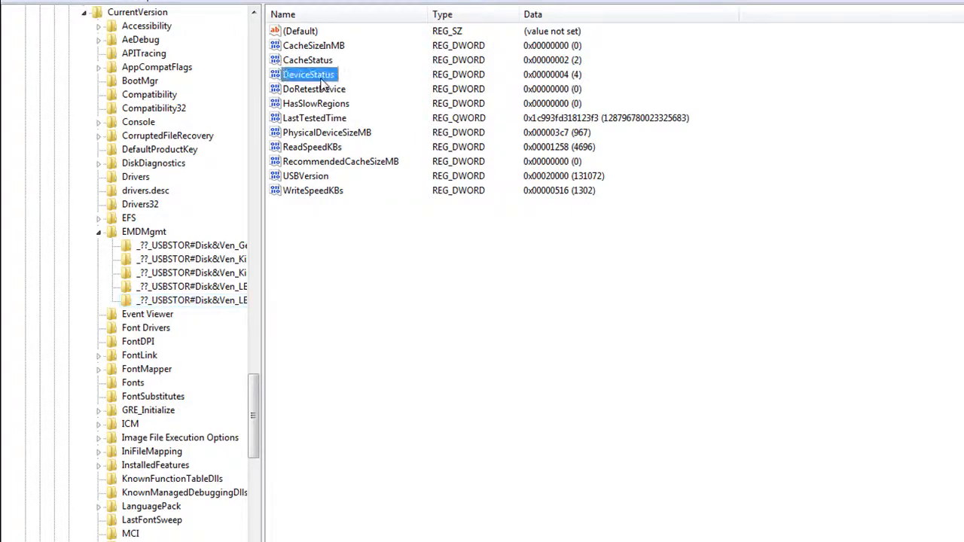
double_click(307, 73)
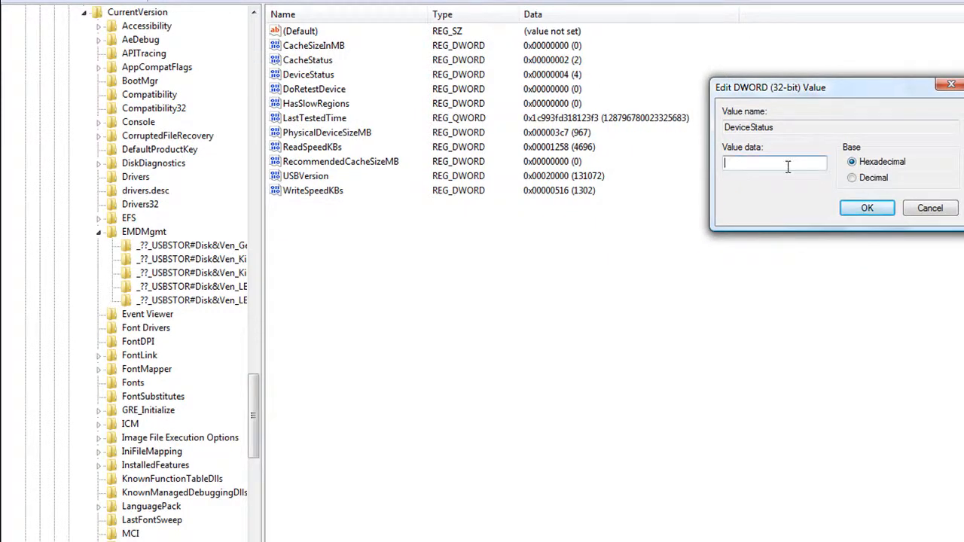
text(2)
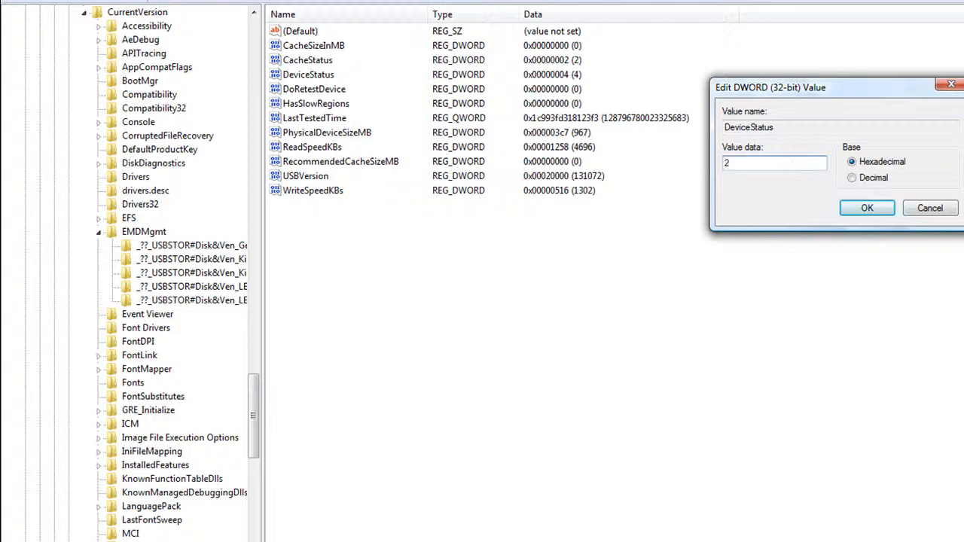
click(867, 208)
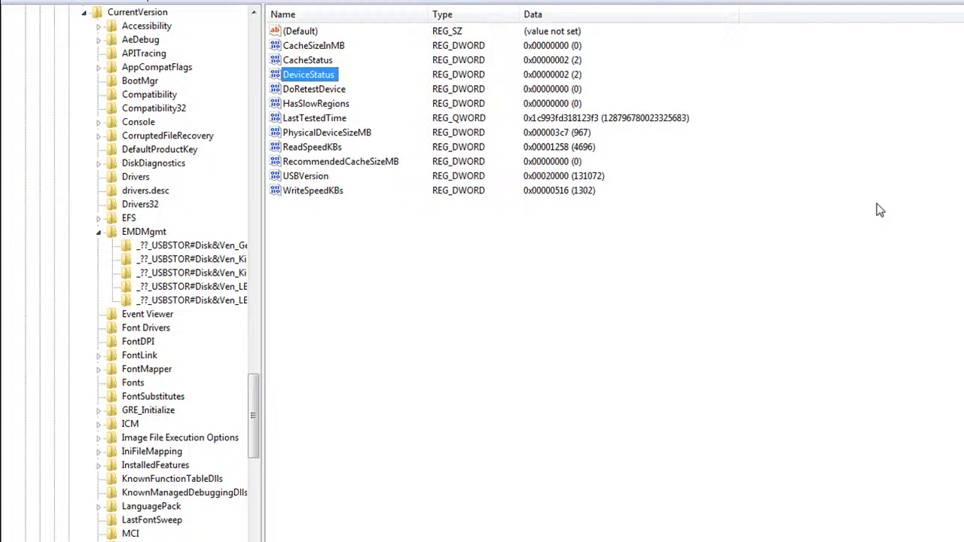
mouse_move(444, 183)
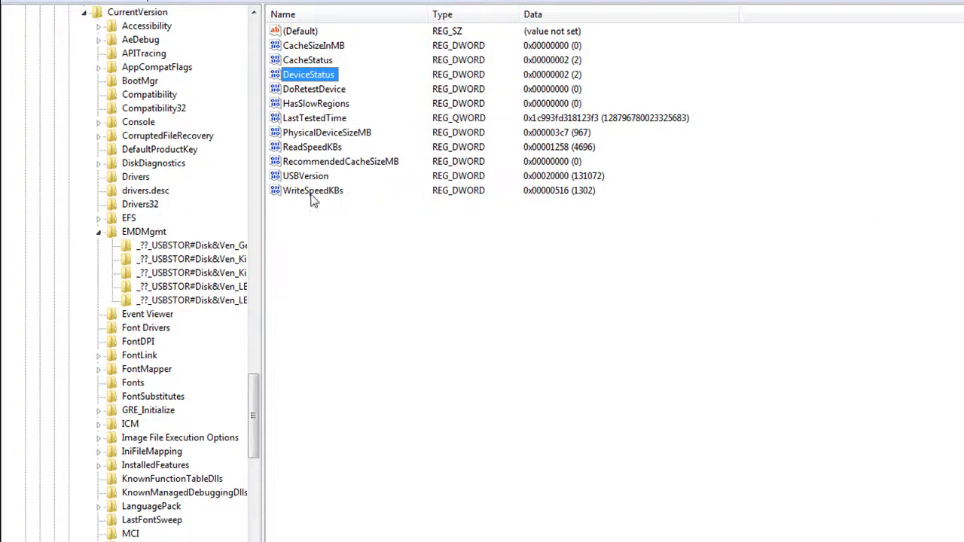
Set the drive's WriteSpeedKBs value to 1000
click(313, 190)
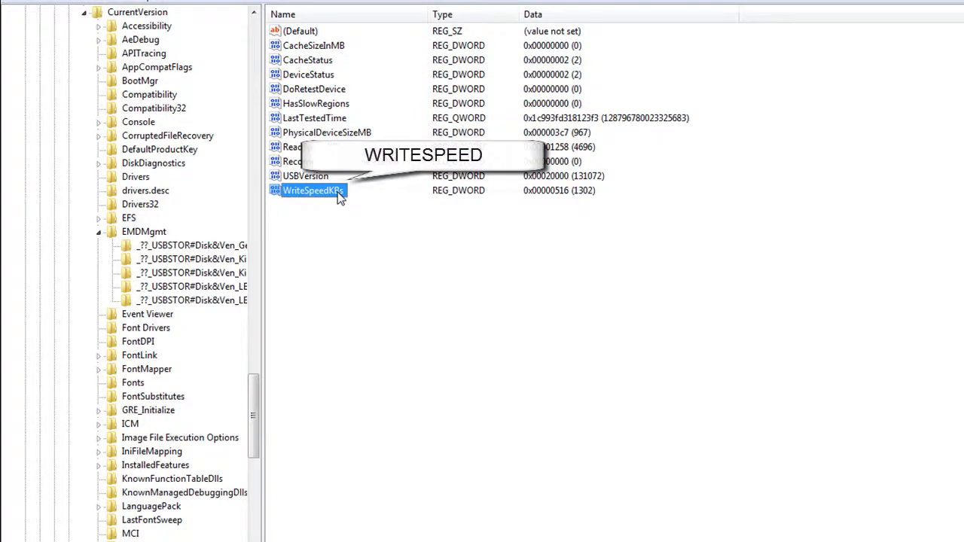
double_click(313, 190)
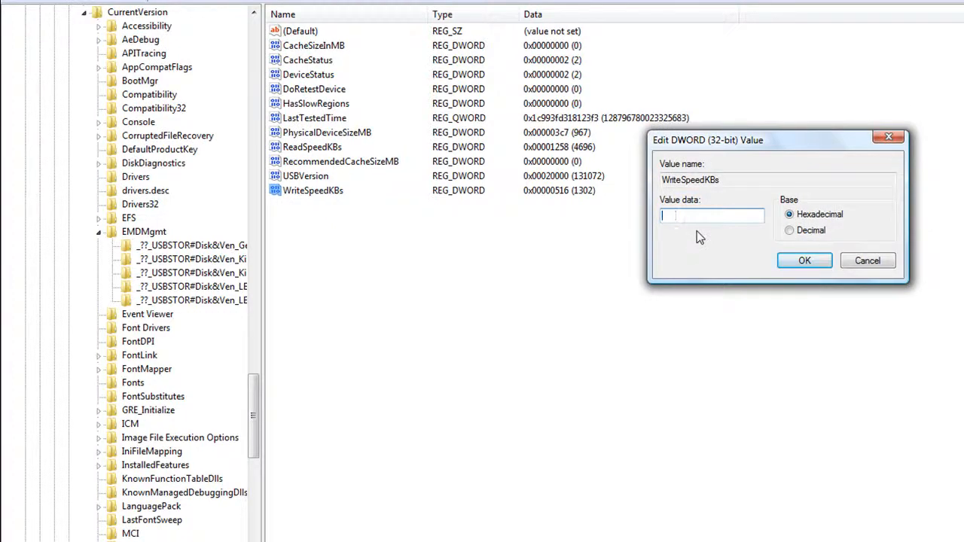
text(1000)
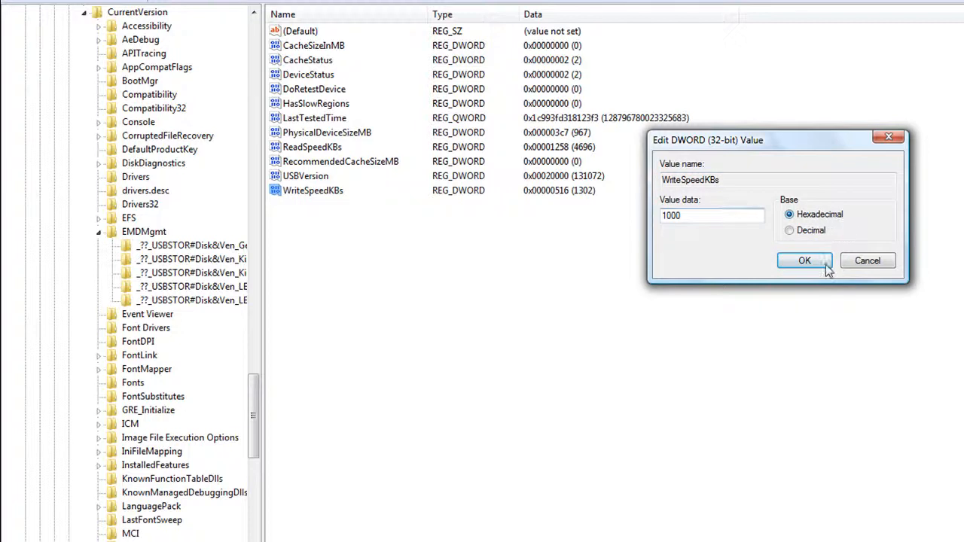
click(804, 260)
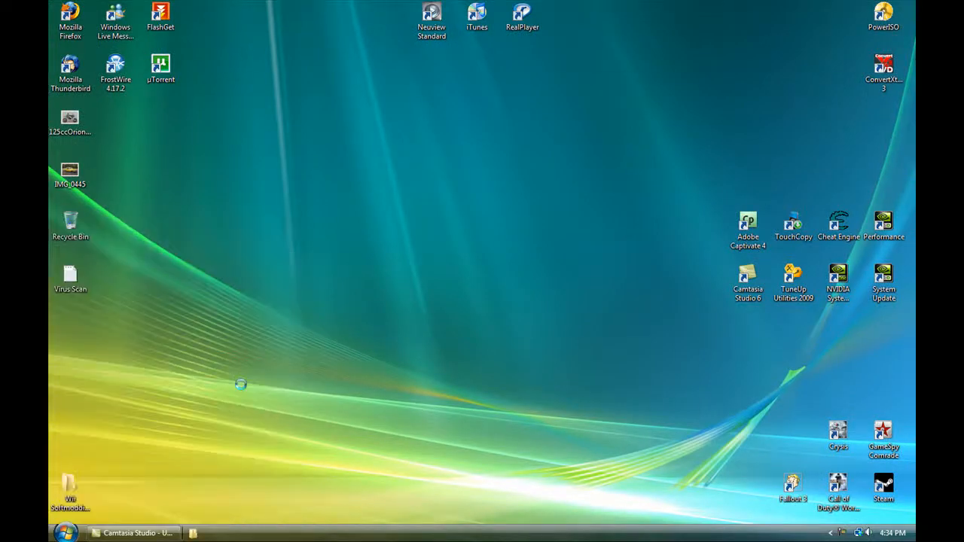
Open the removable disk's properties from Computer and dismiss the Removable Disk (G:) dialog
right_click(345, 259)
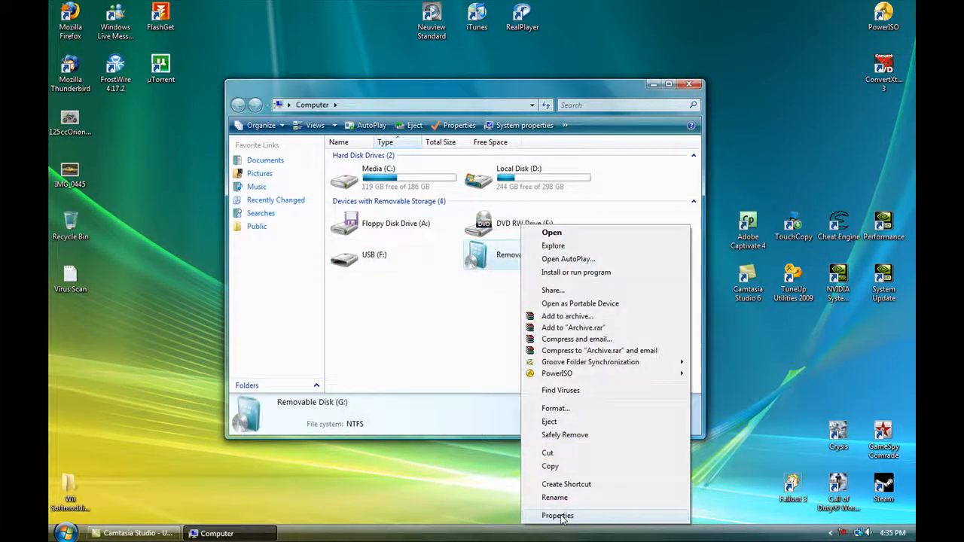
click(557, 515)
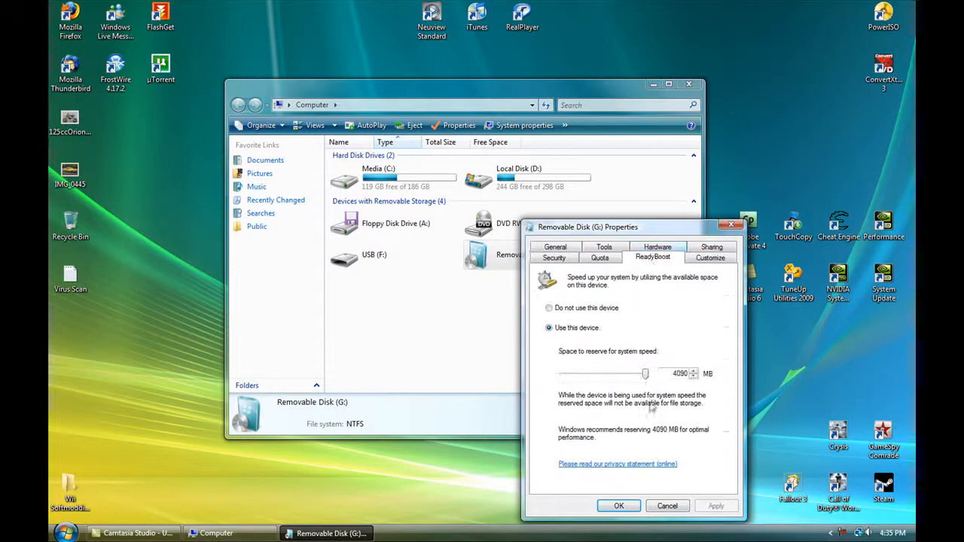
click(548, 307)
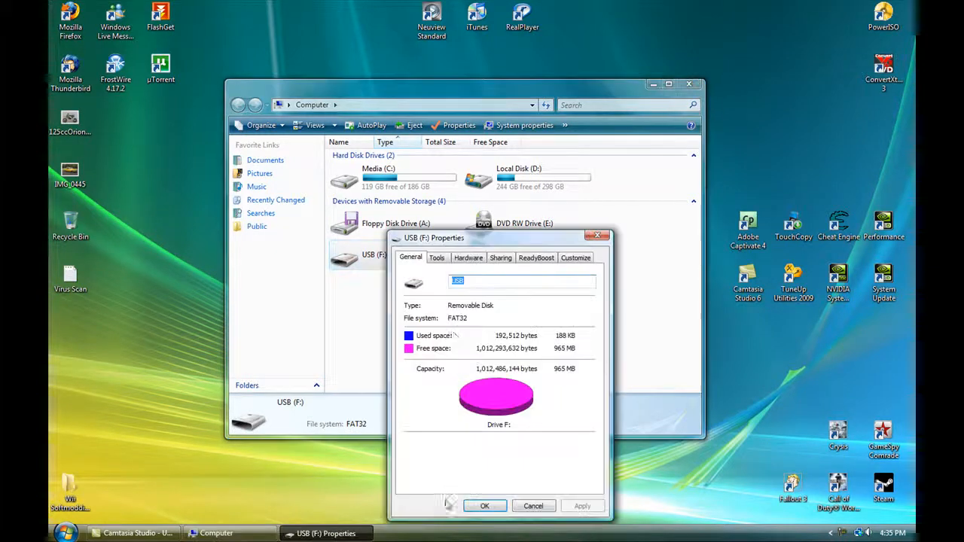
Enable ReadyBoost on USB (F:) with the slider at 960 MB and apply it
click(536, 257)
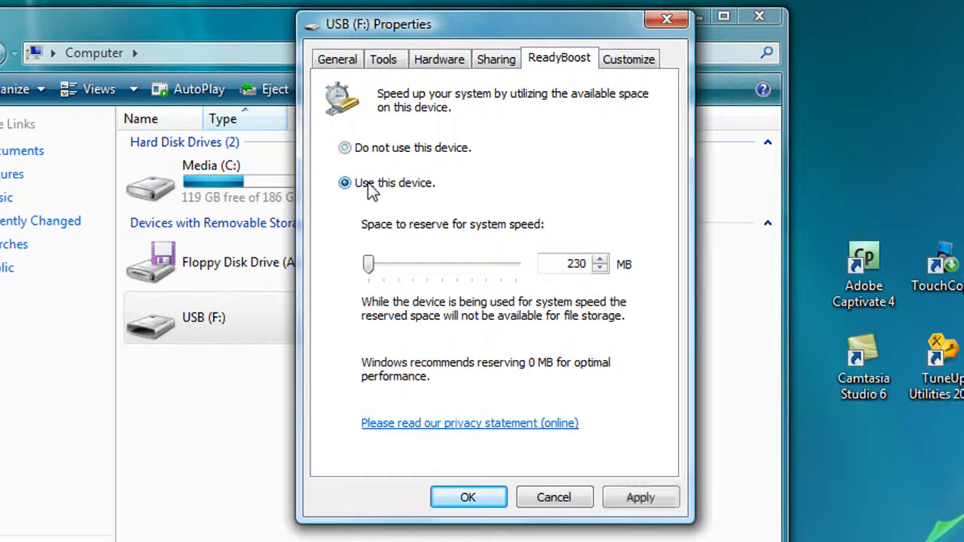
drag(367, 263, 400, 264)
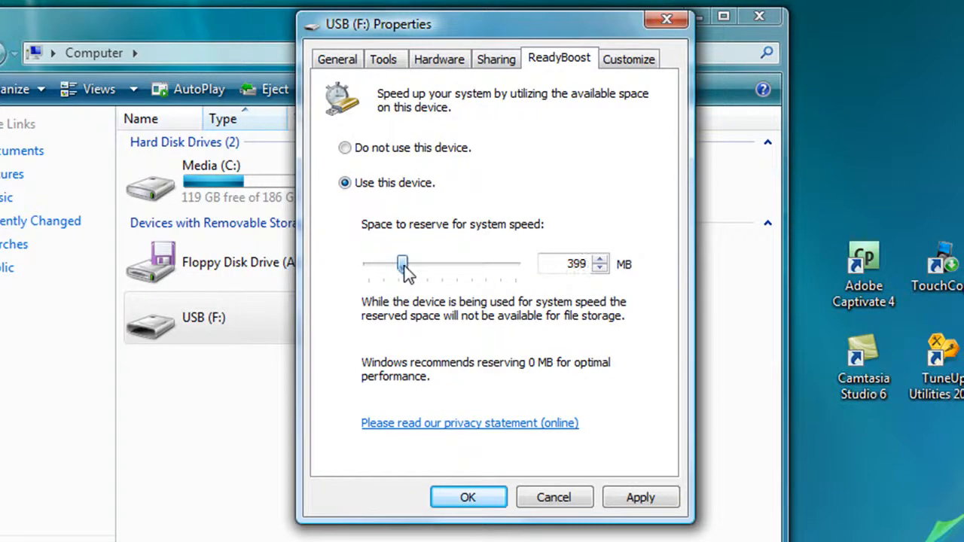
drag(401, 265, 515, 265)
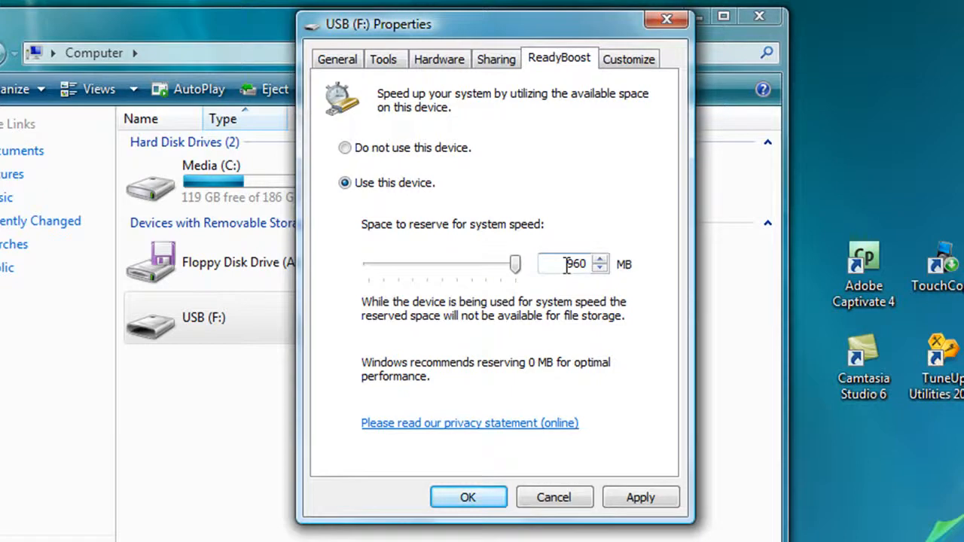
mouse_move(518, 265)
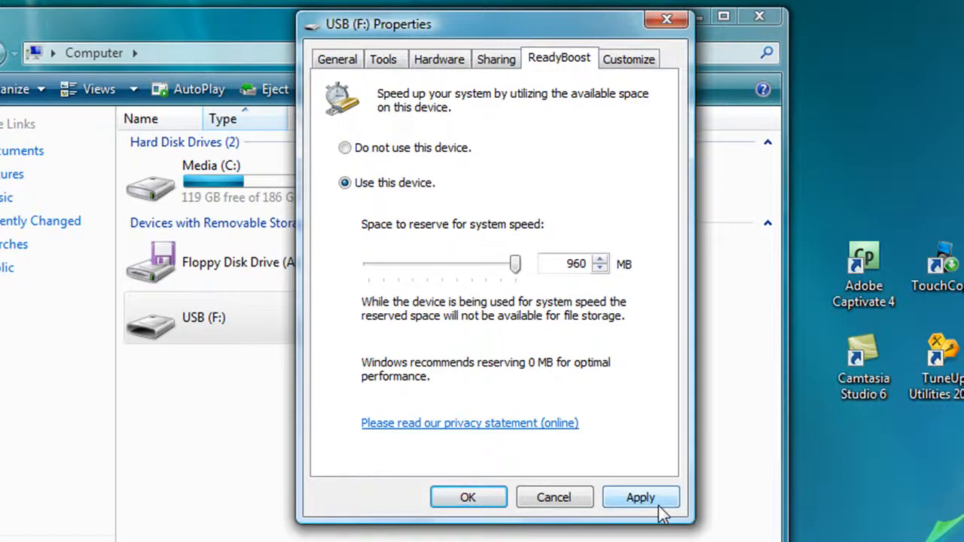
mouse_move(648, 511)
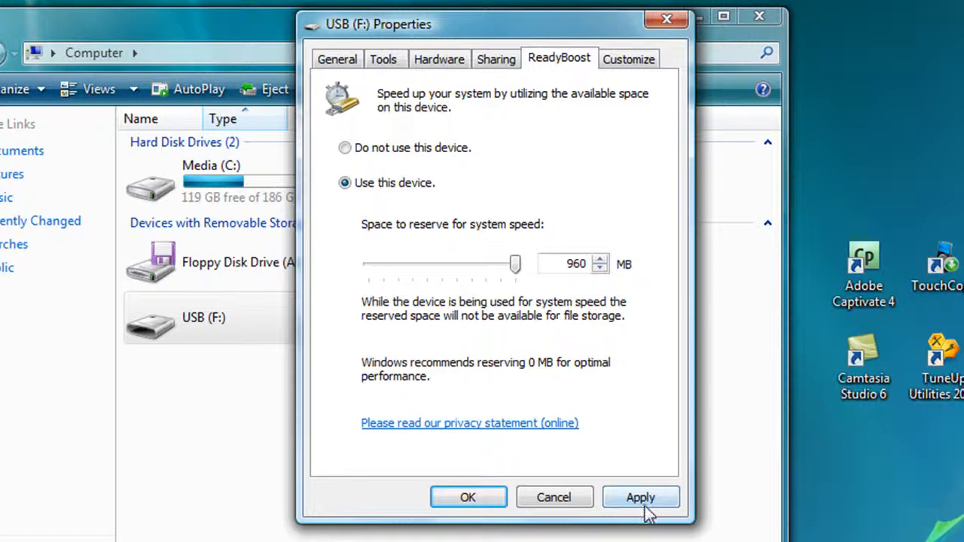
click(640, 497)
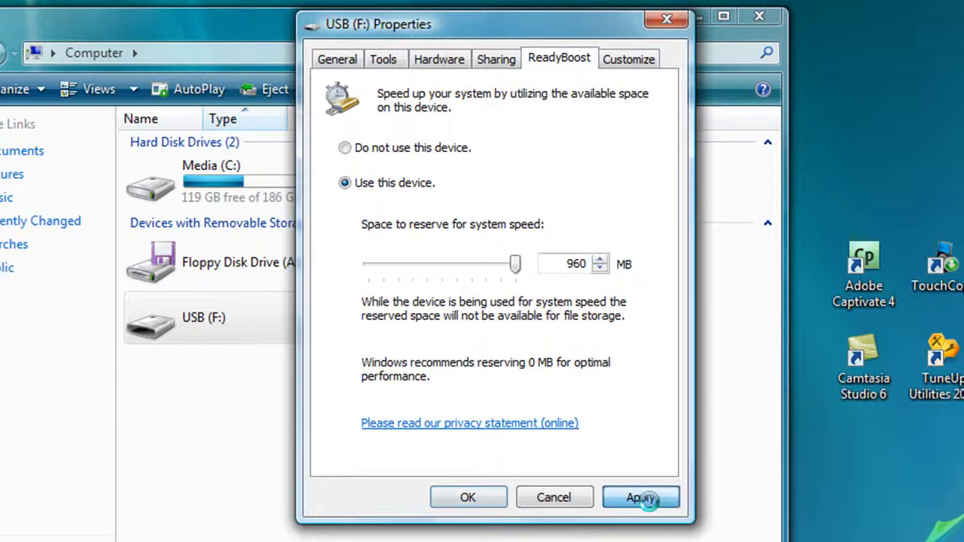
click(640, 497)
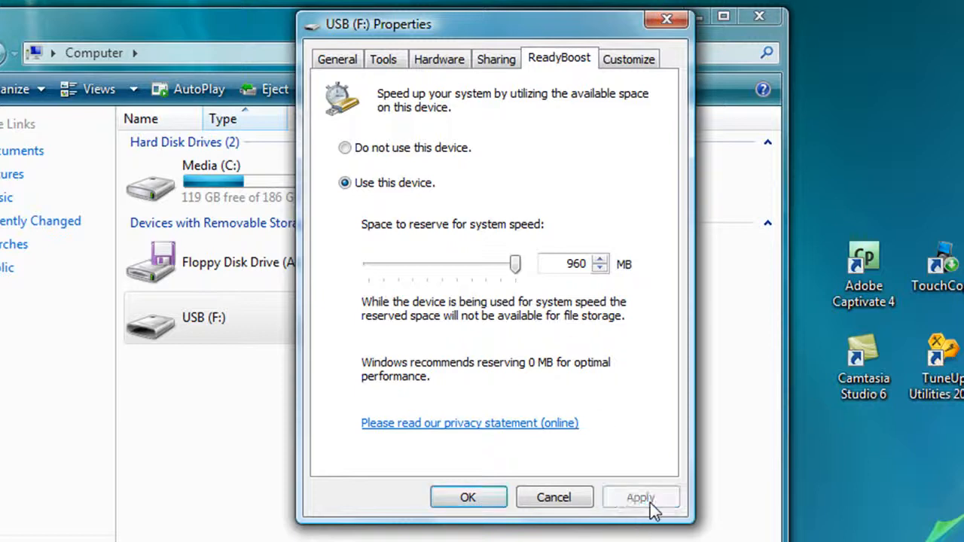